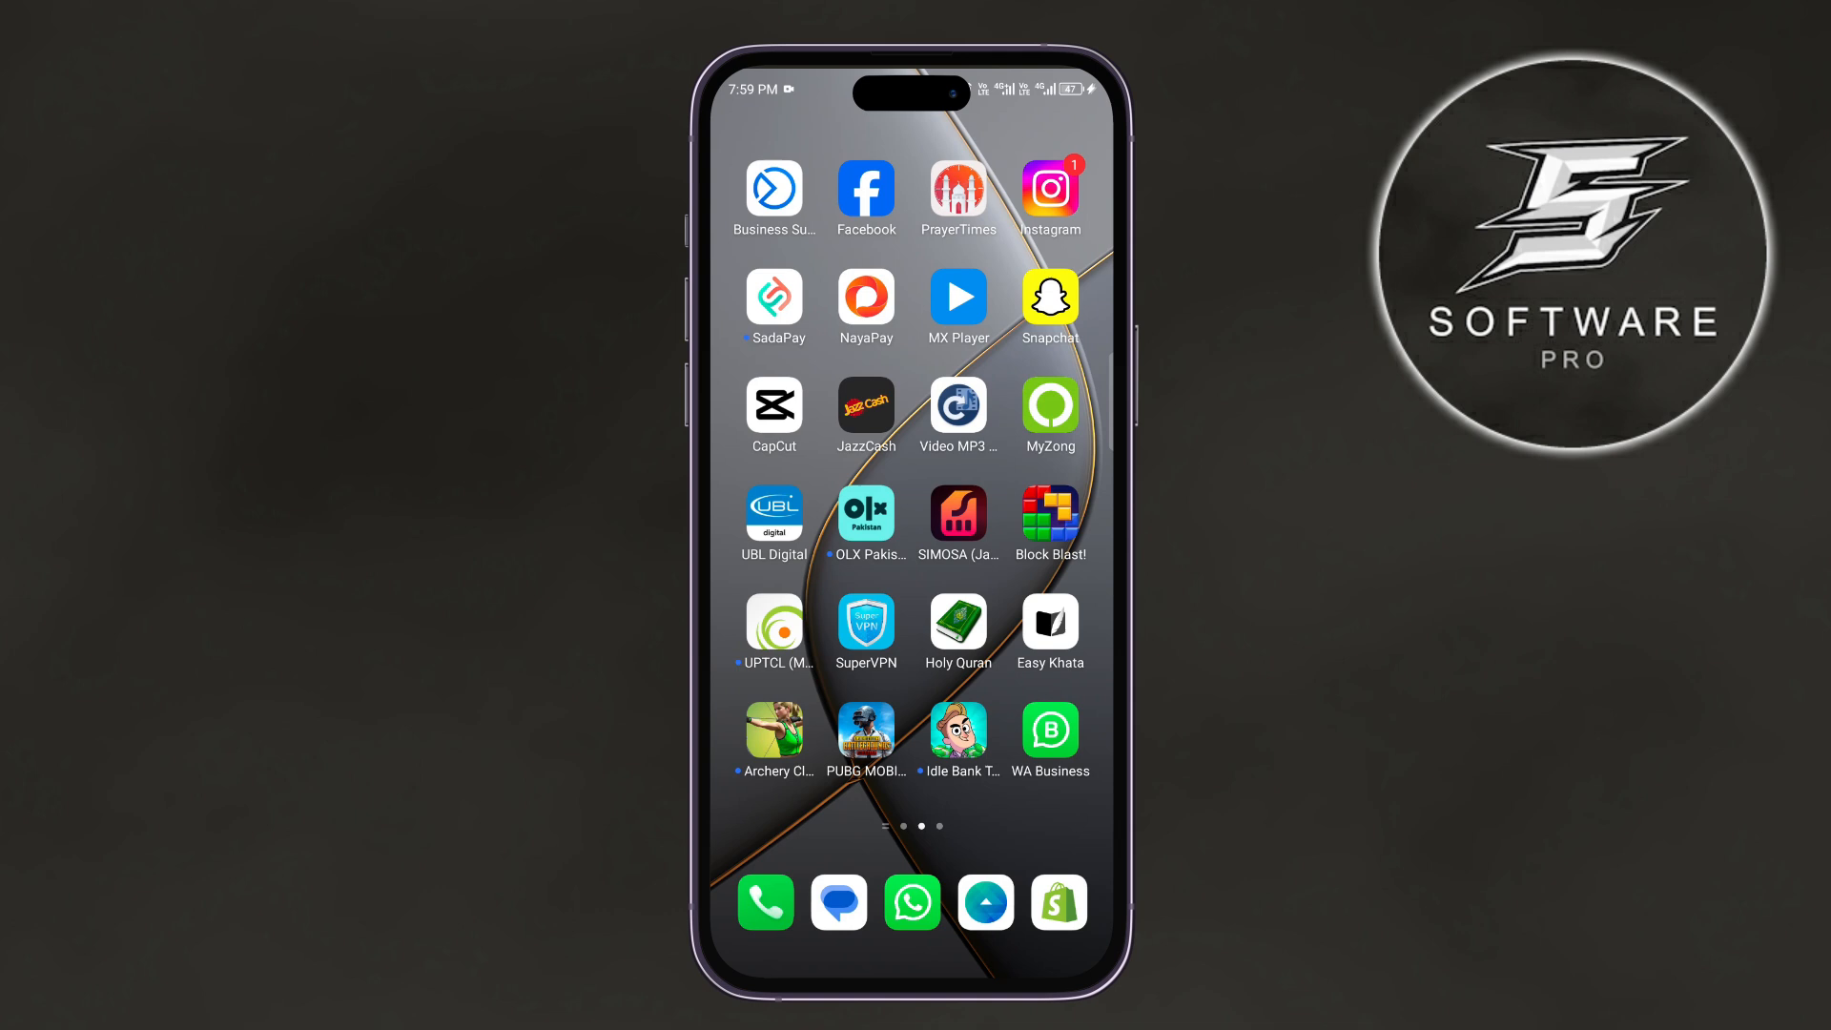
Launch CapCut from the phone's home screen to reach the recent projects list.
click(775, 404)
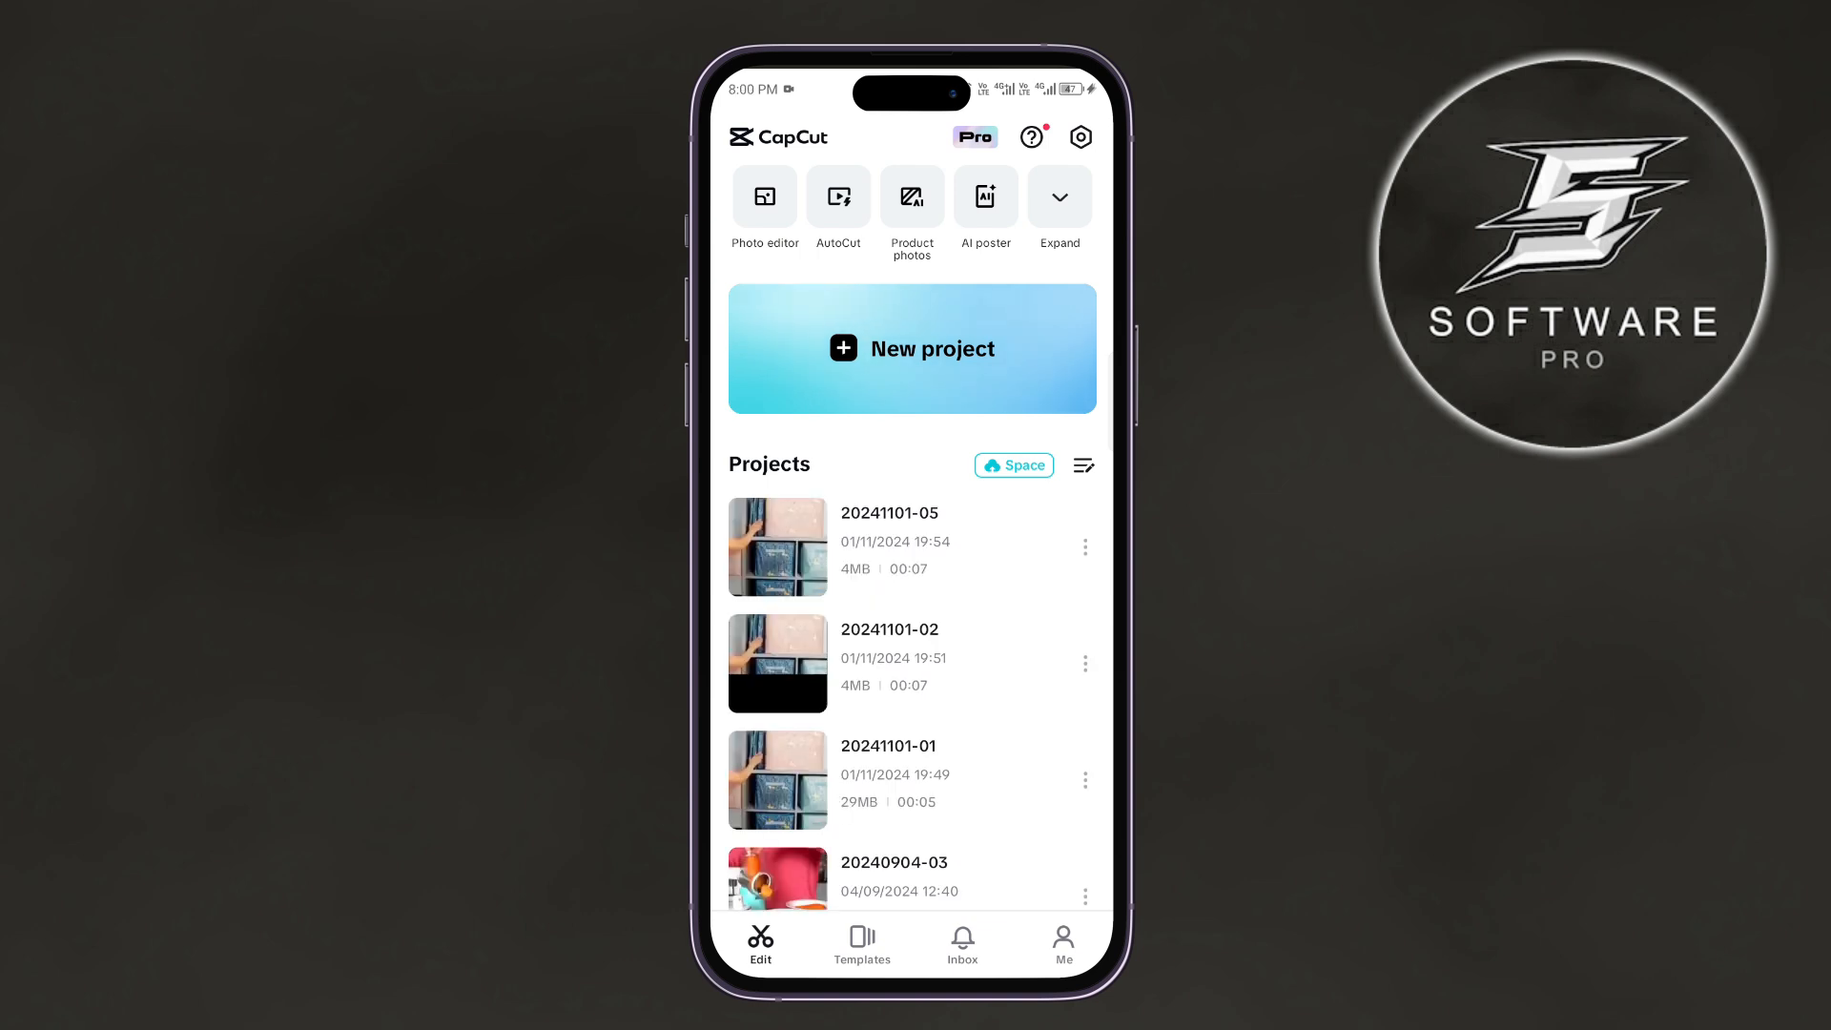
Start a new project, preview the 10-second neon frame video, and add it.
click(912, 348)
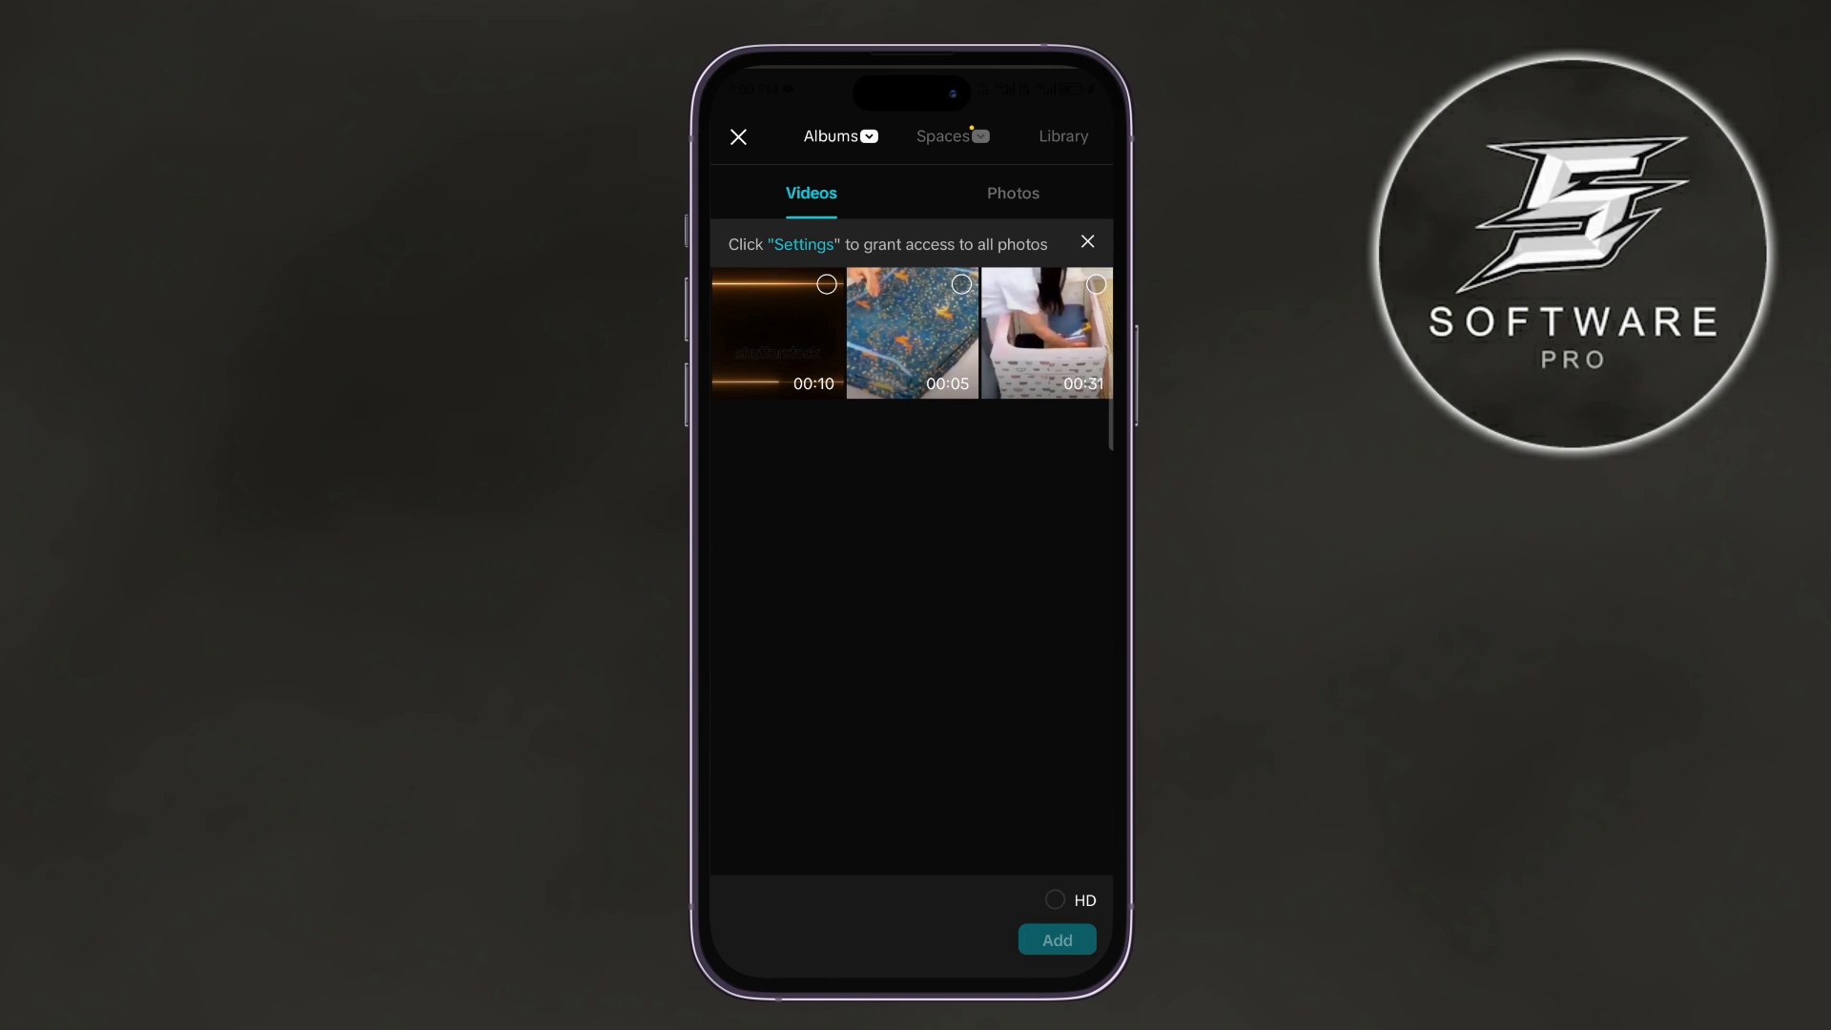
click(777, 334)
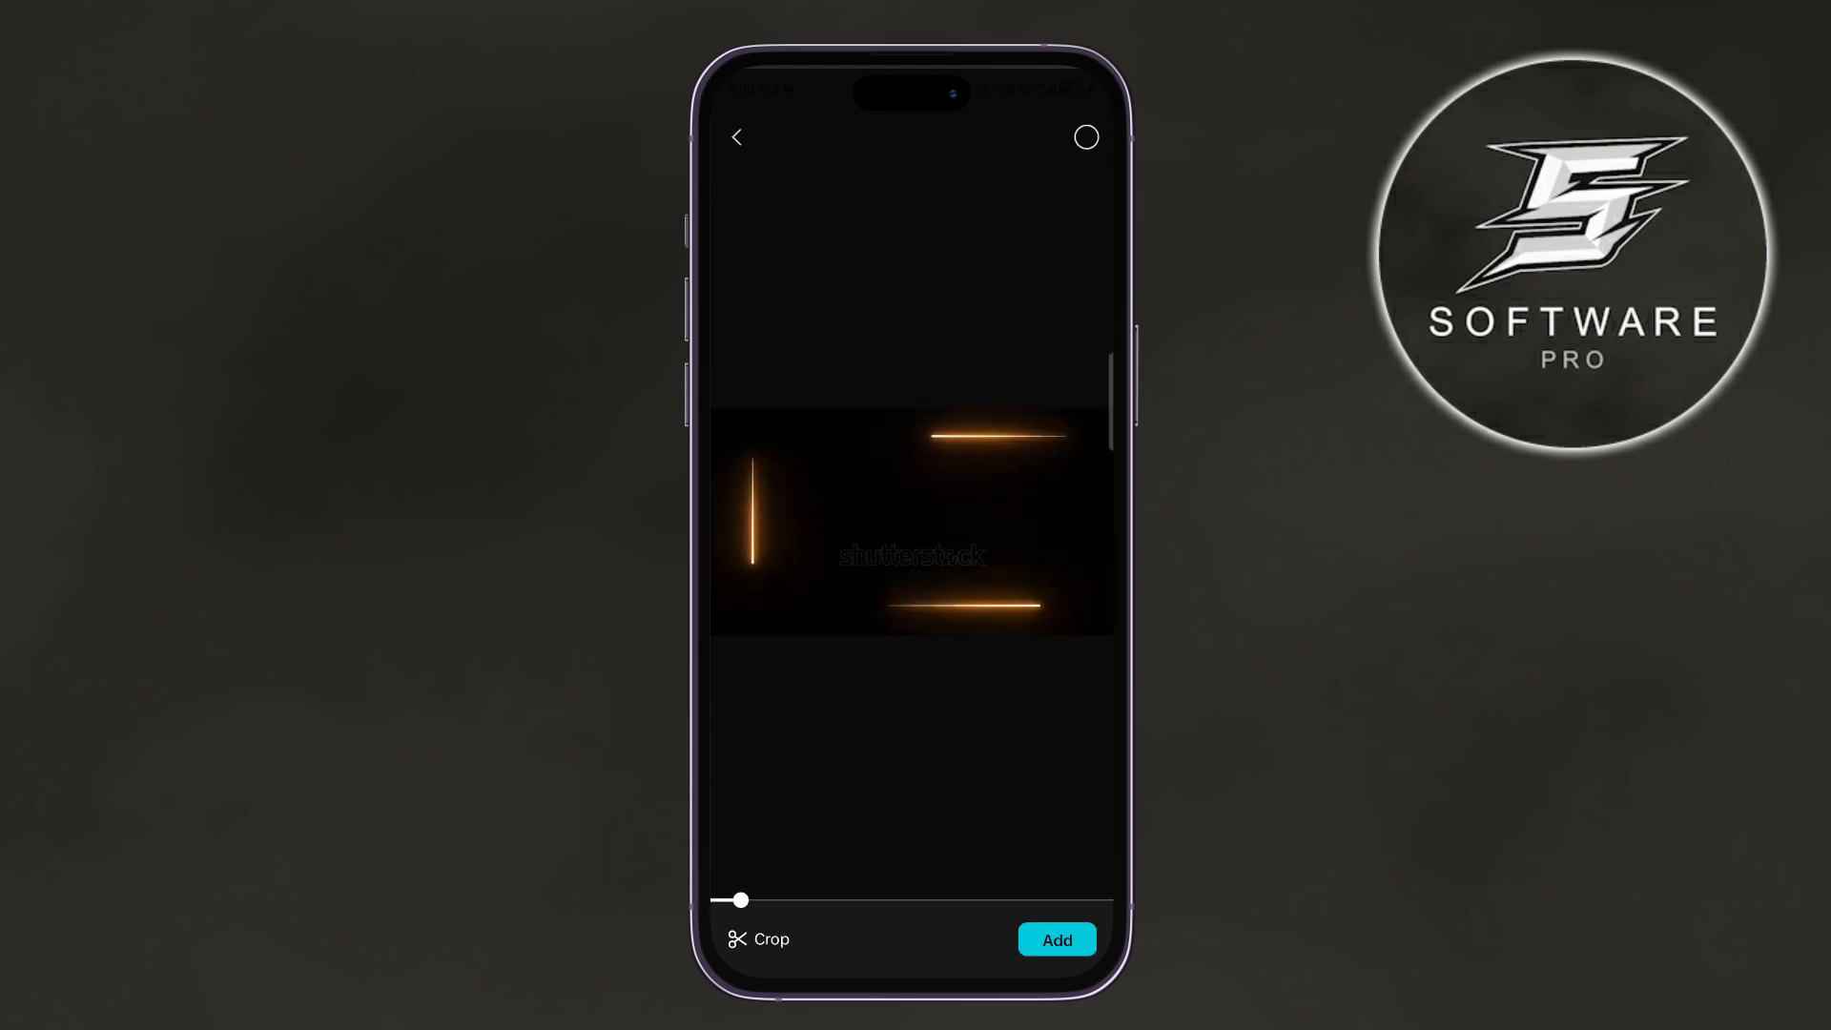
drag(740, 900, 820, 900)
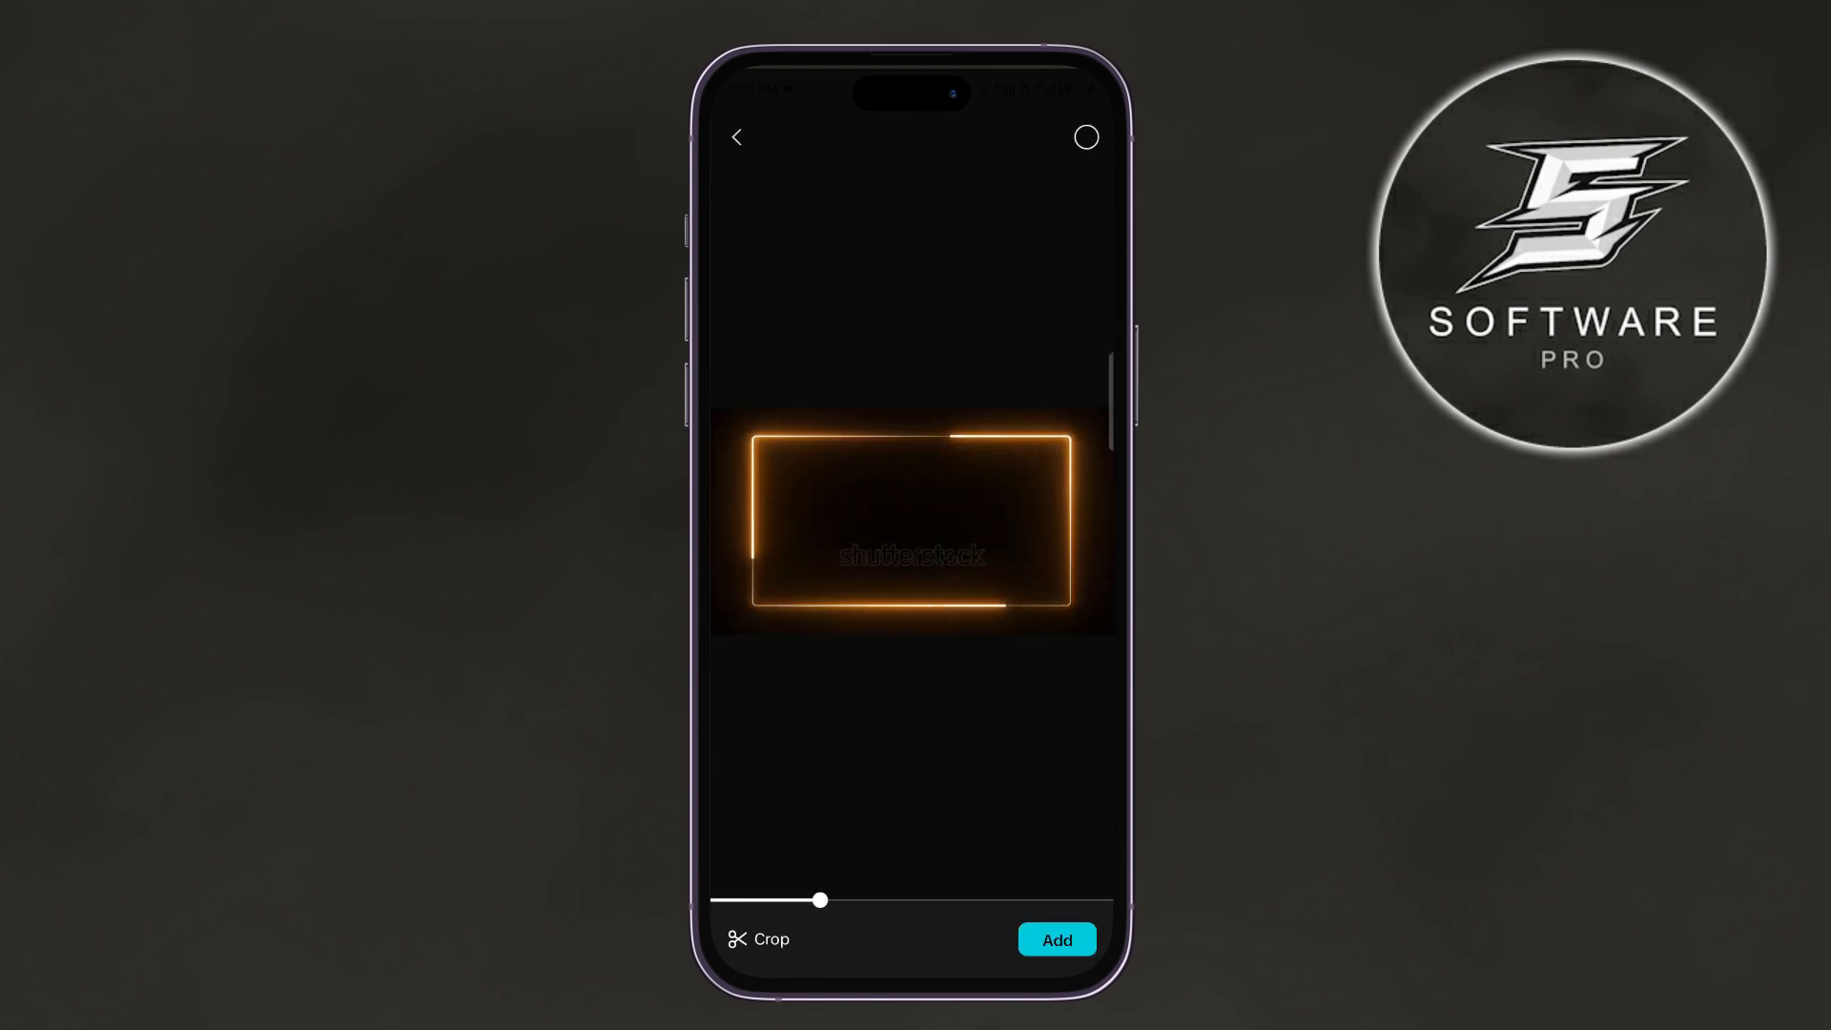
click(1057, 939)
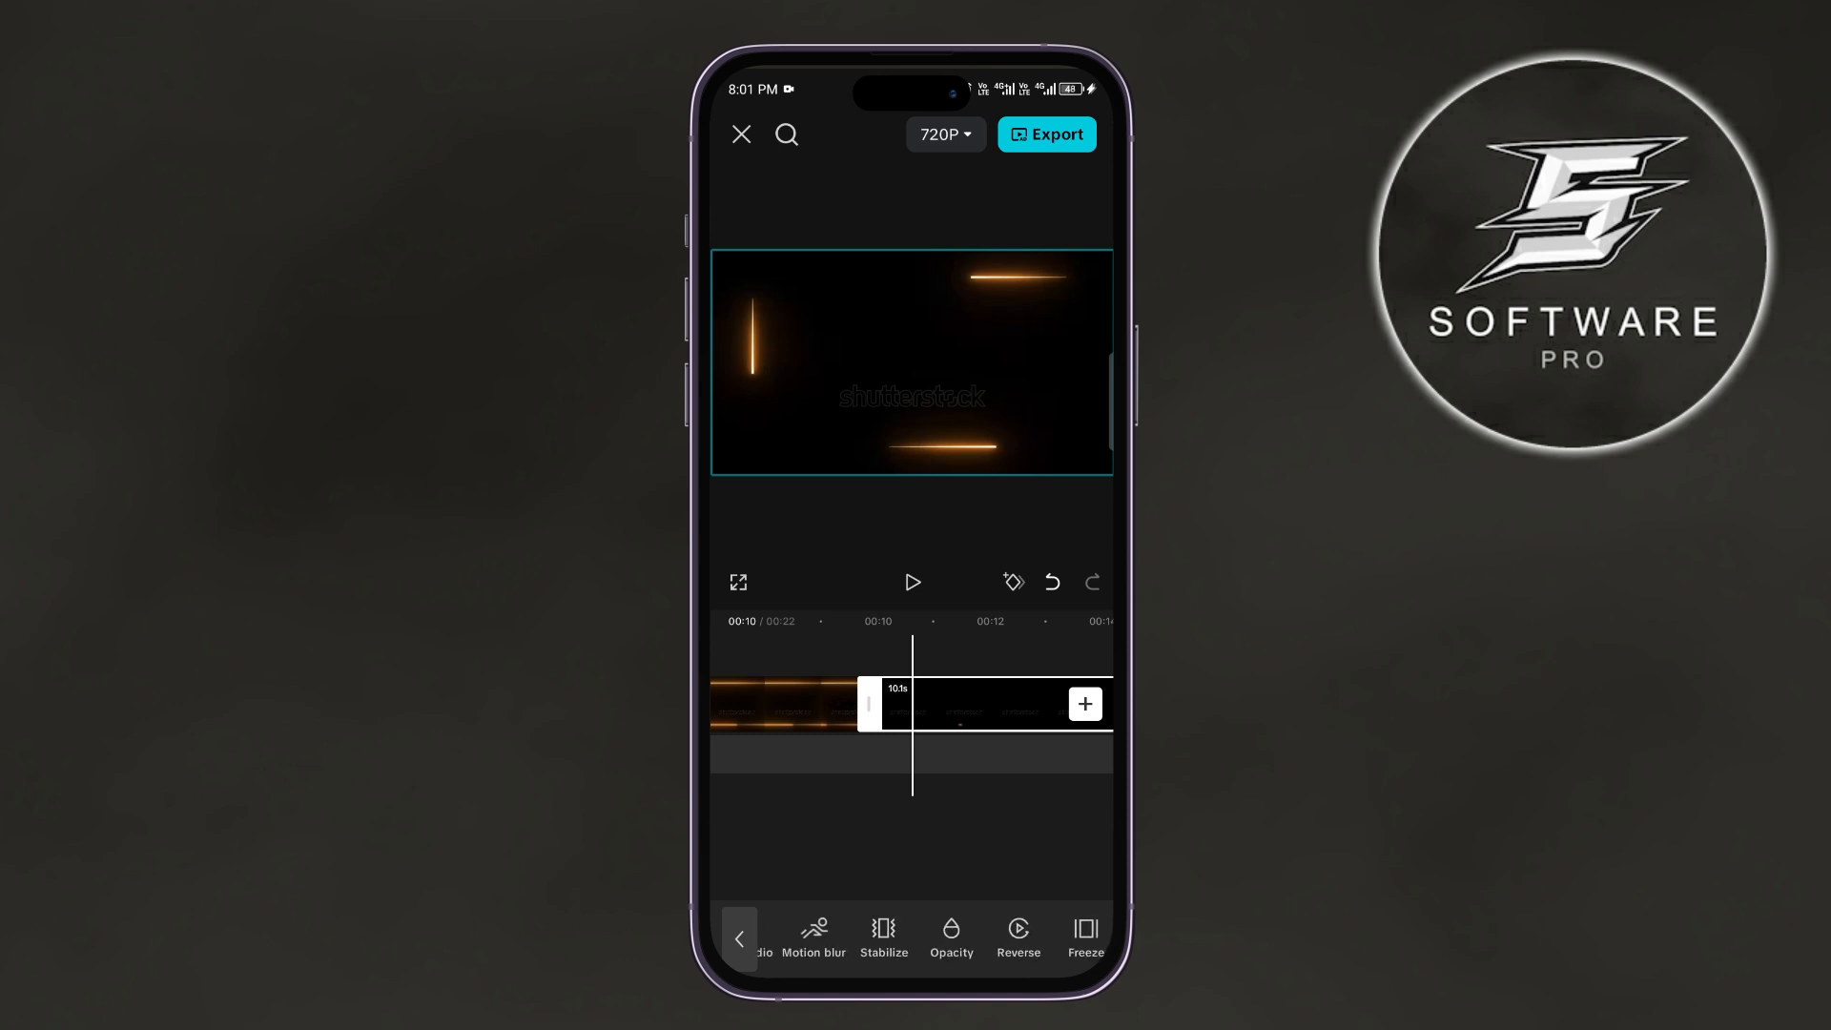
Apply Reverse to the duplicated neon frame clip.
click(1018, 929)
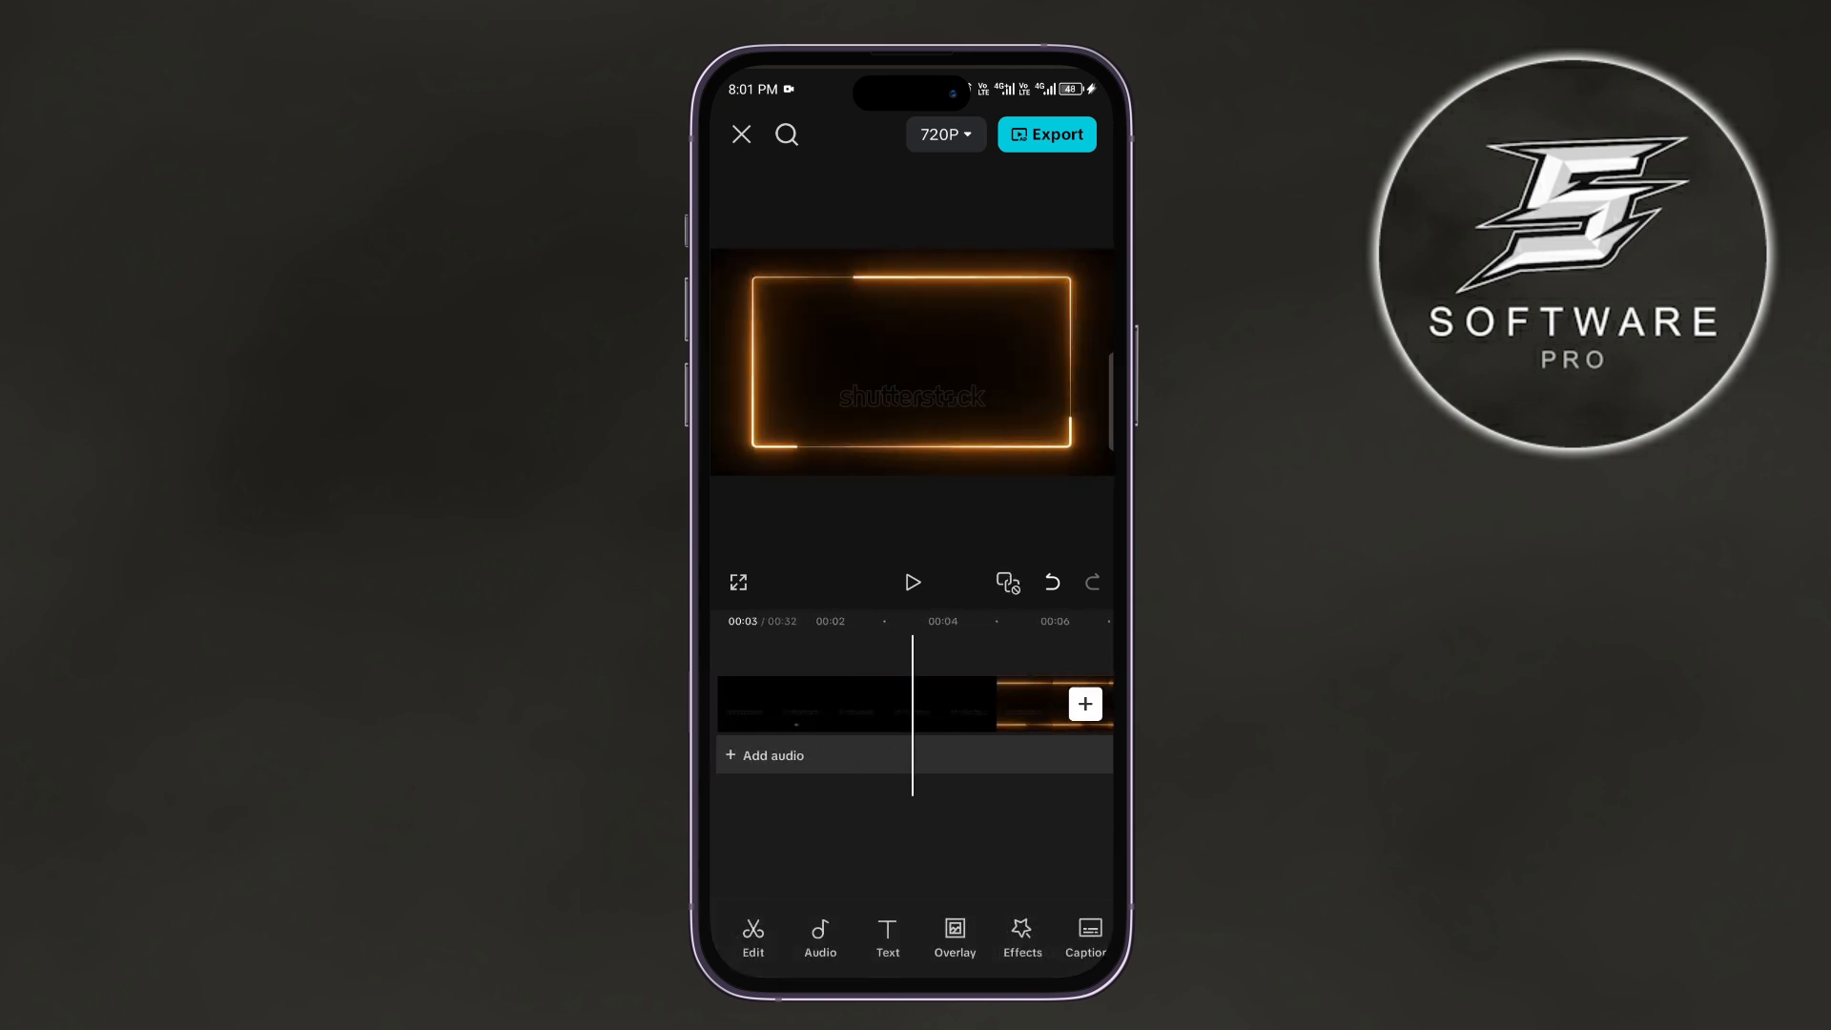
Play back the 32-second looped sequence of neon frame clips.
click(844, 704)
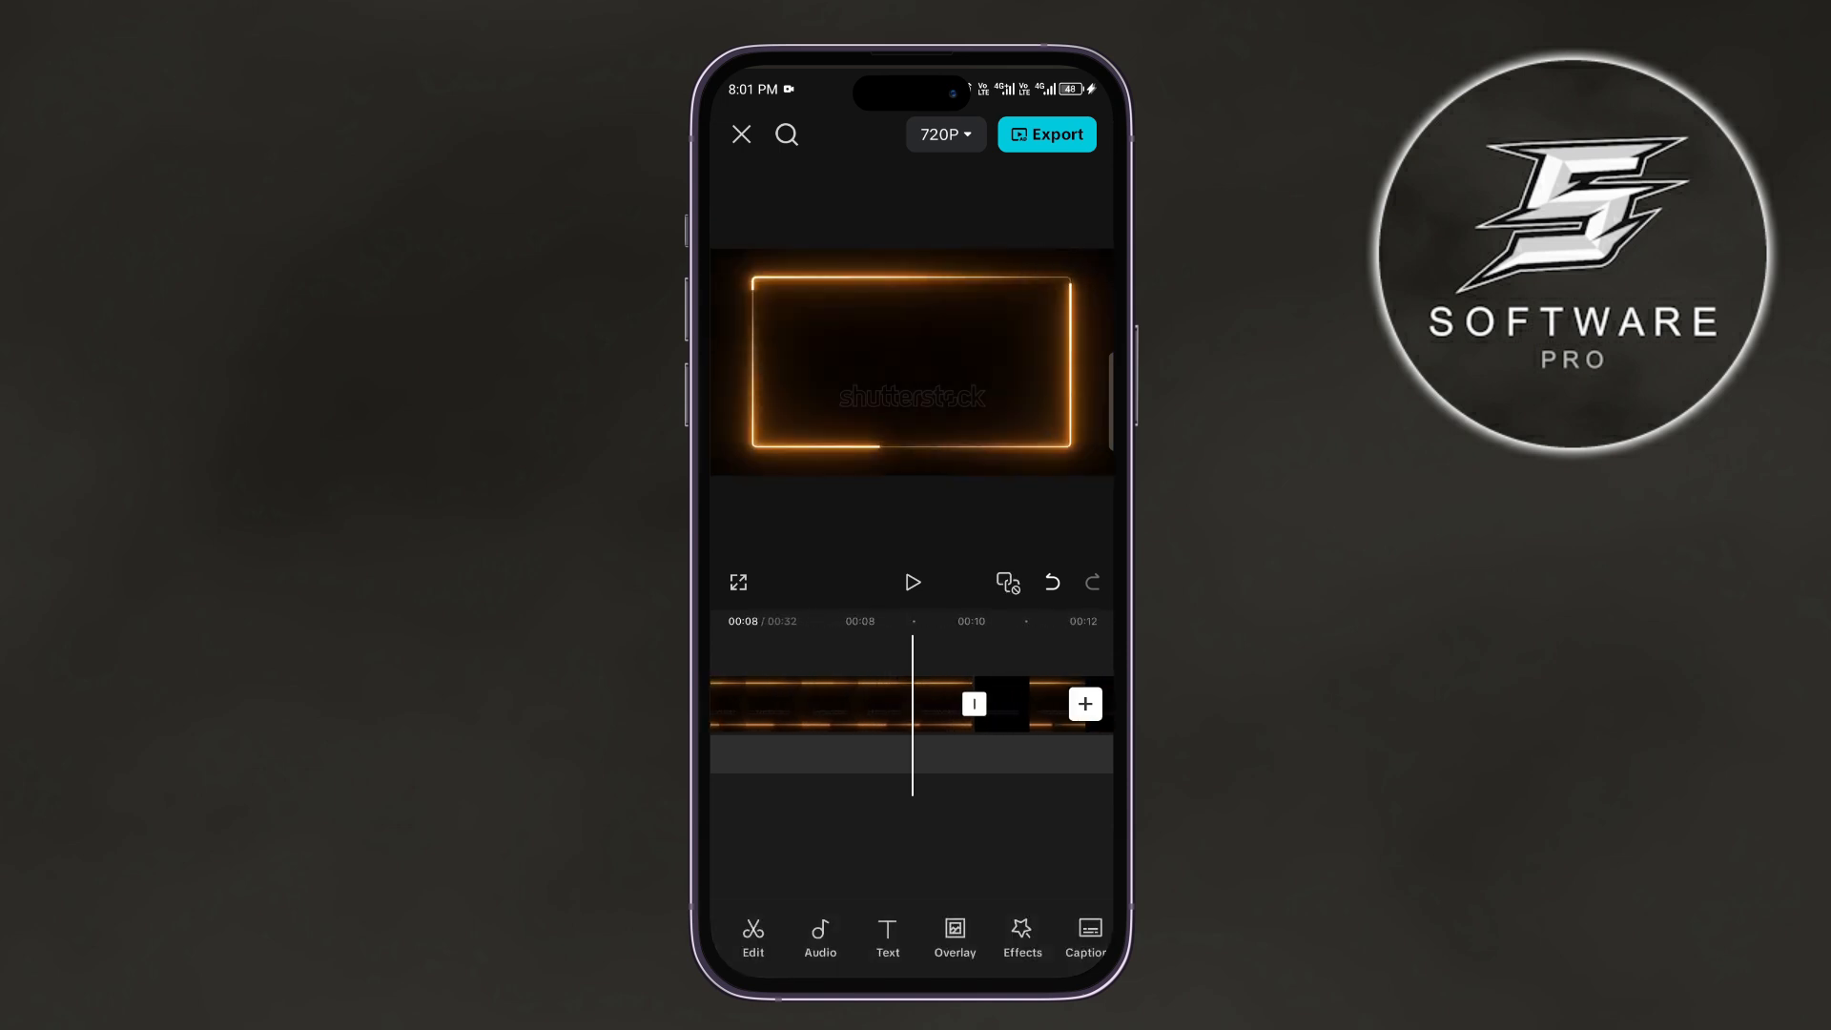
click(912, 582)
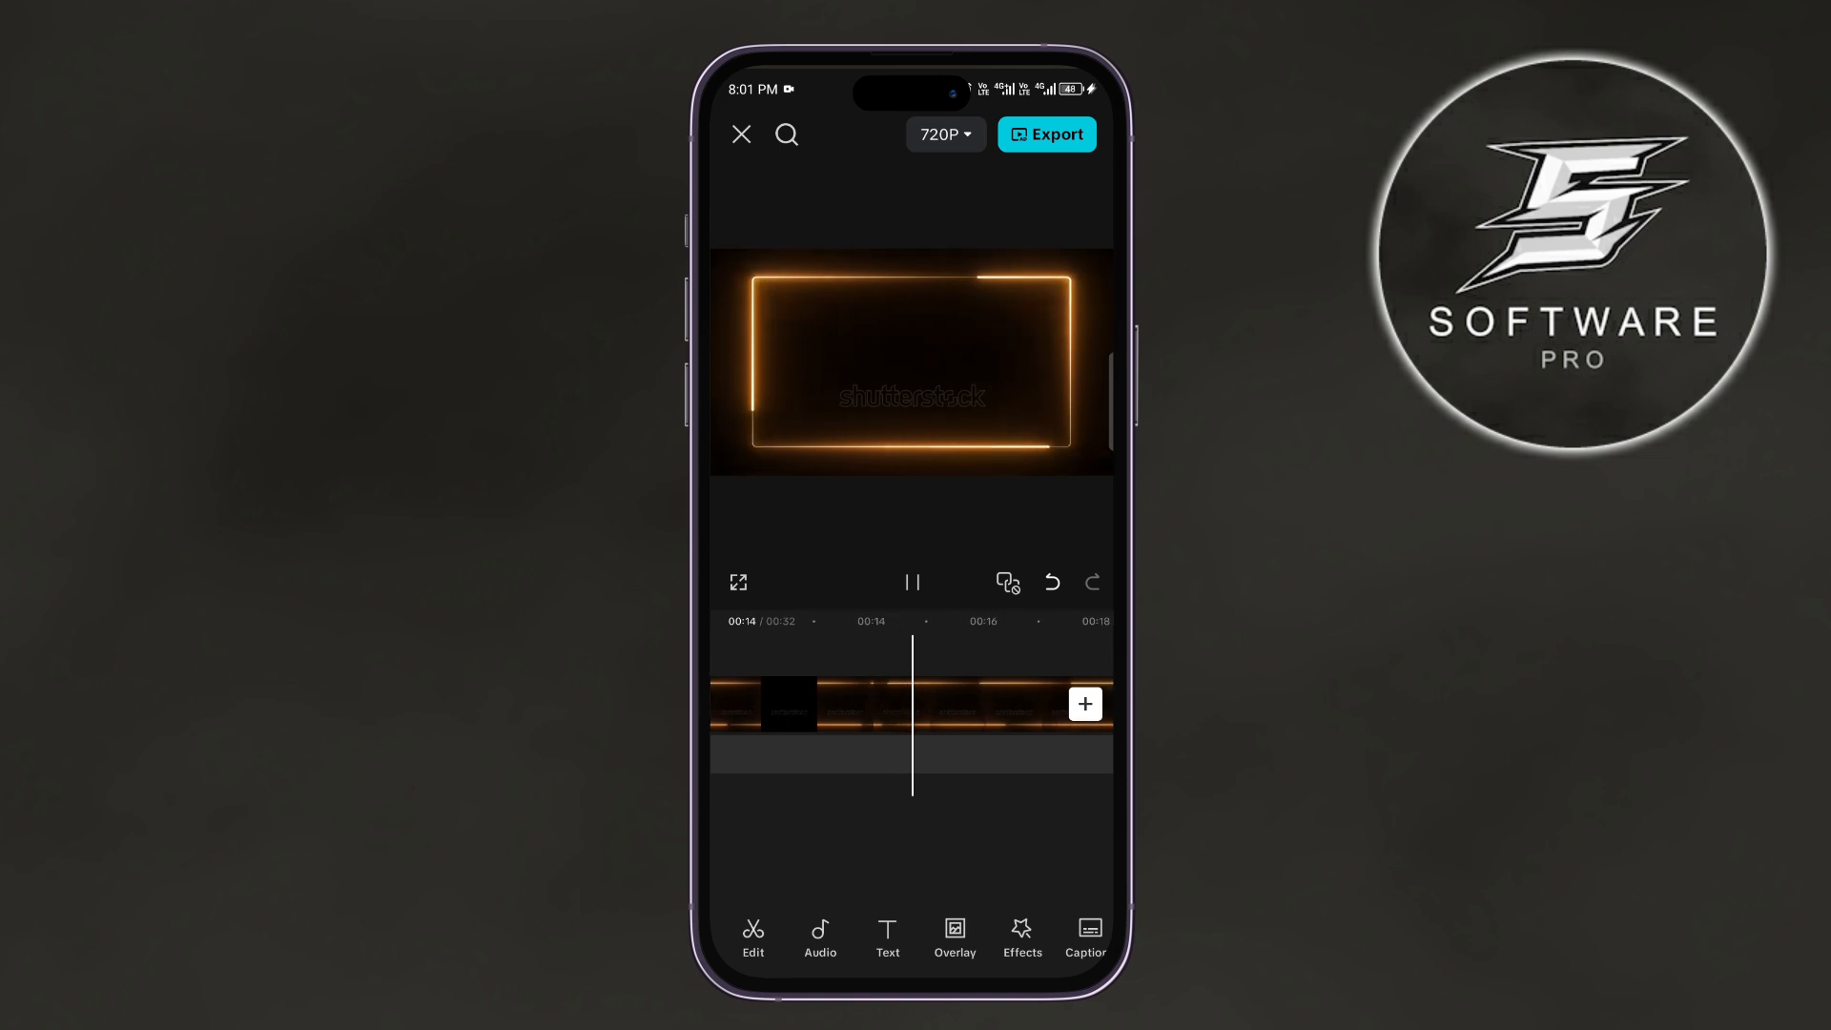
click(912, 582)
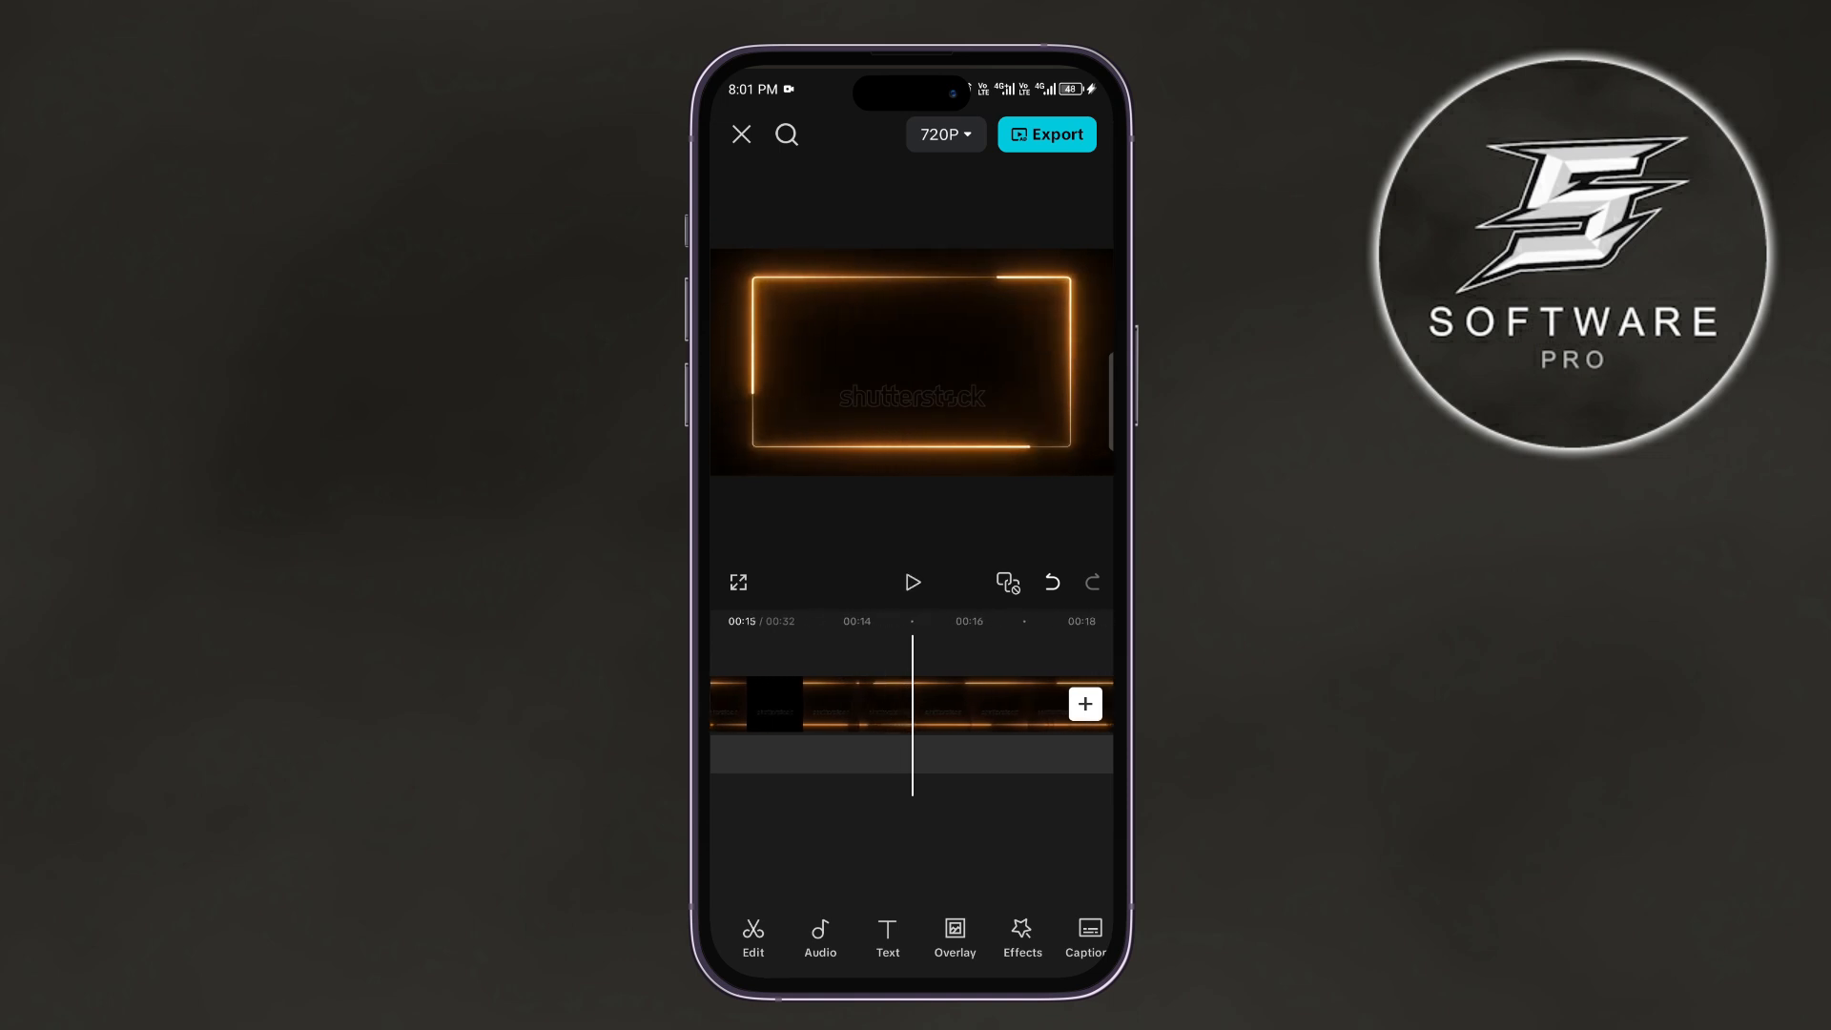